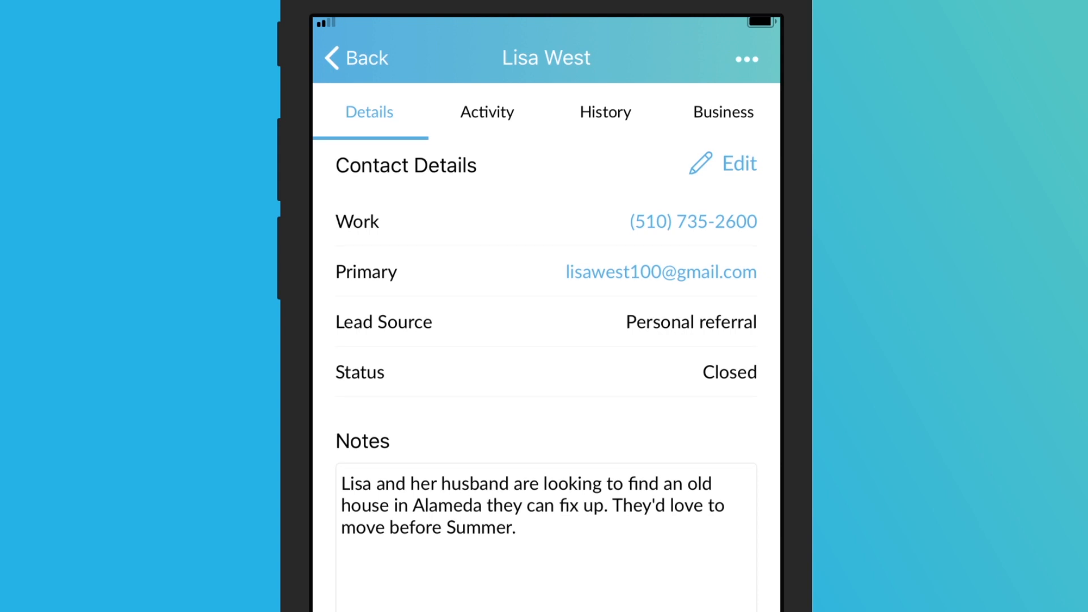
{"action": "scroll", "scroll_direction": "down", "scroll_amount": 3}
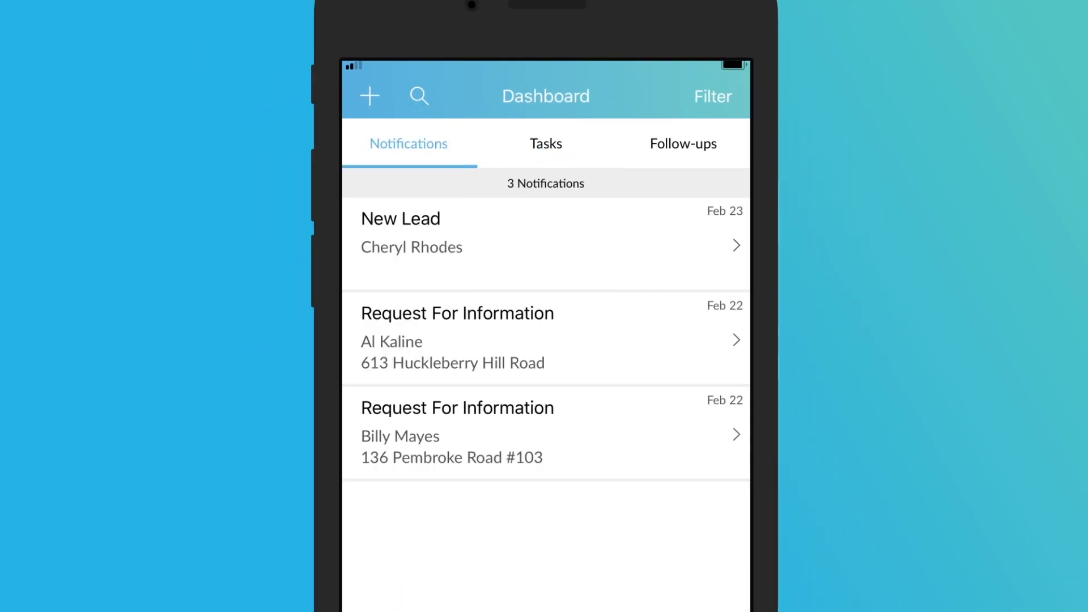
- View the dashboard tasks and a Request for Info task, then show the 37 follow-ups
{"action": "left_click", "coordinate": [545, 143]}
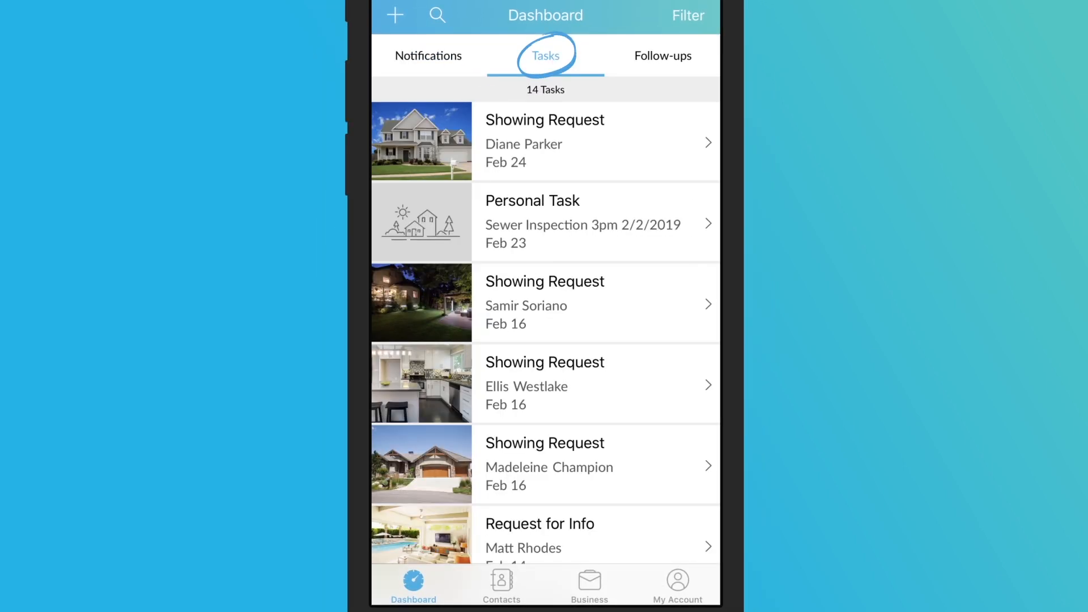
{"action": "left_click", "coordinate": [545, 55]}
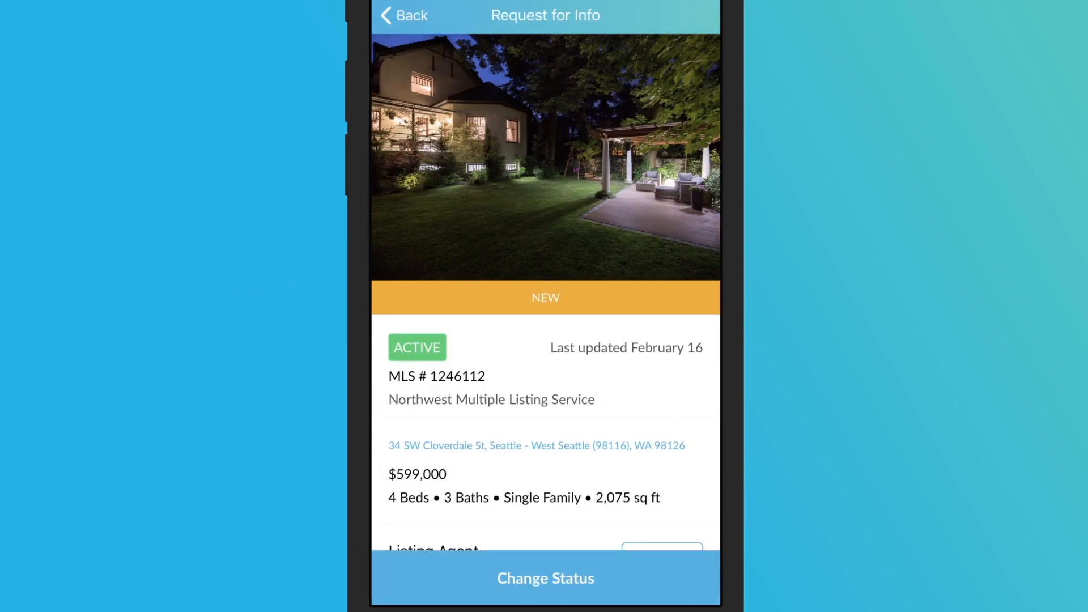
{"action": "left_click", "coordinate": [545, 578]}
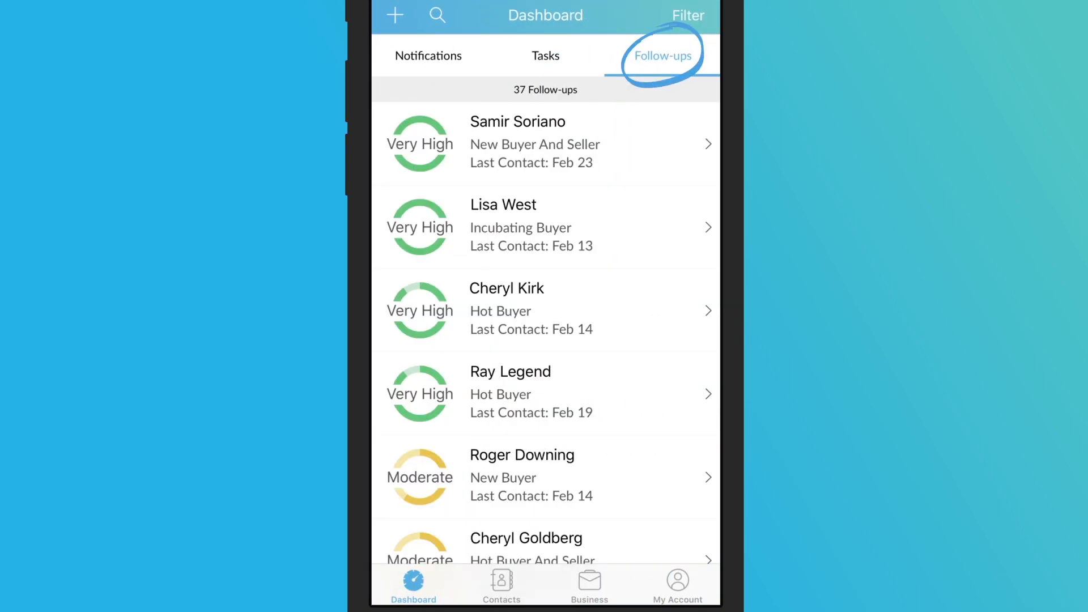
{"action": "left_click", "coordinate": [662, 56]}
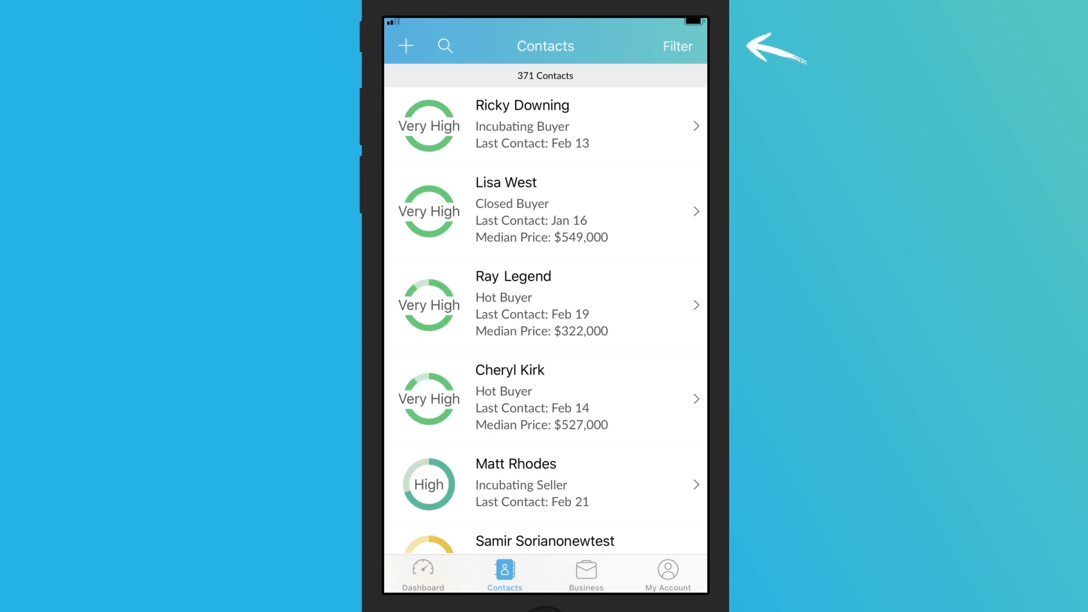
{"action": "left_click", "coordinate": [676, 46]}
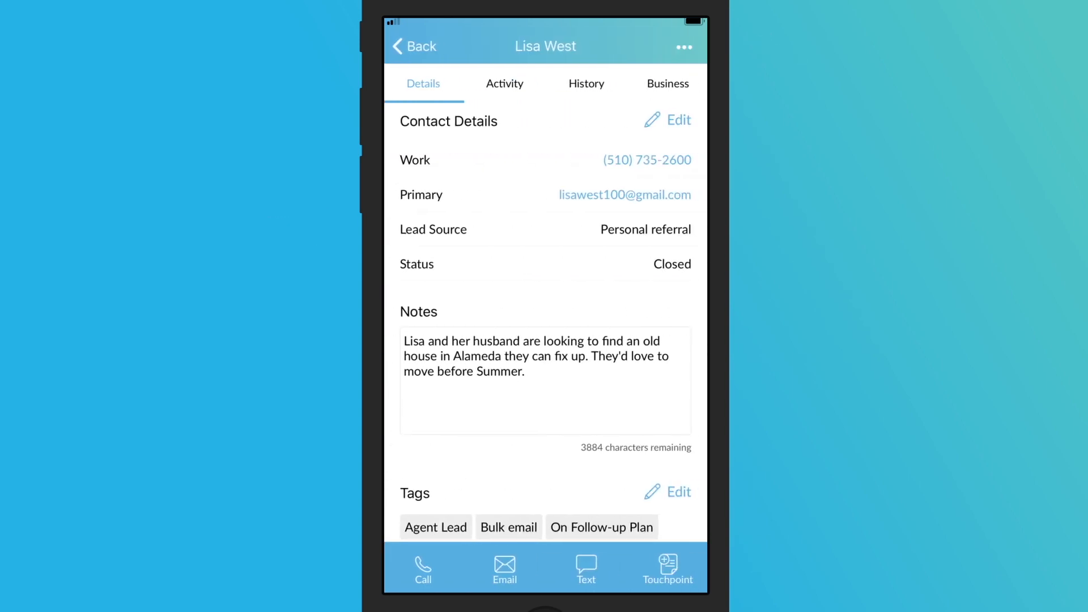
{"action": "scroll", "scroll_direction": "down", "scroll_amount": 3}
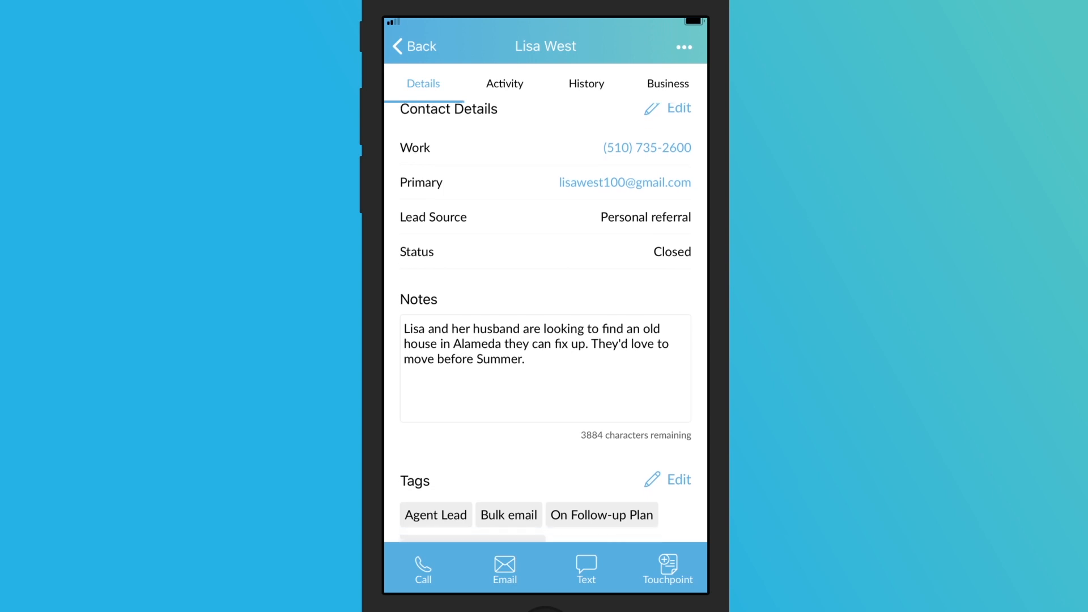
{"action": "scroll", "scroll_direction": "down", "scroll_amount": 3}
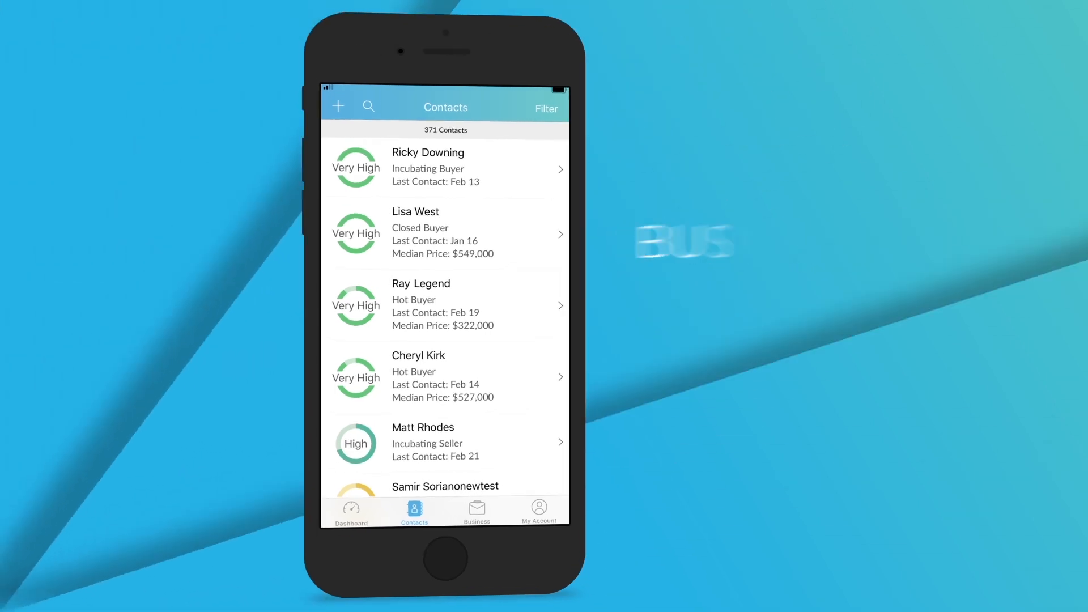
{"action": "left_click", "coordinate": [476, 511]}
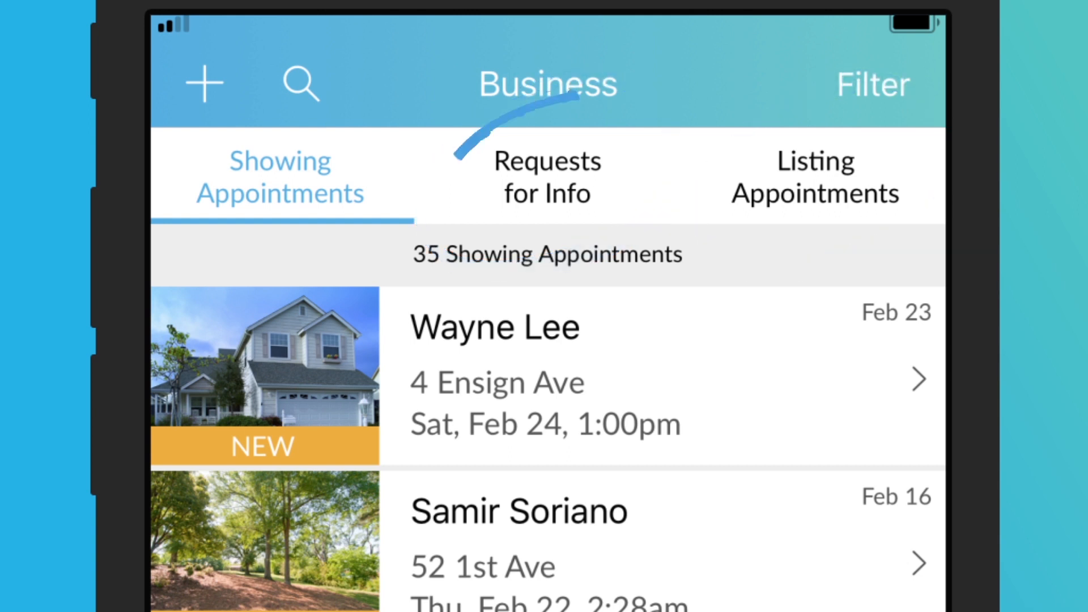
{"action": "left_click", "coordinate": [872, 84]}
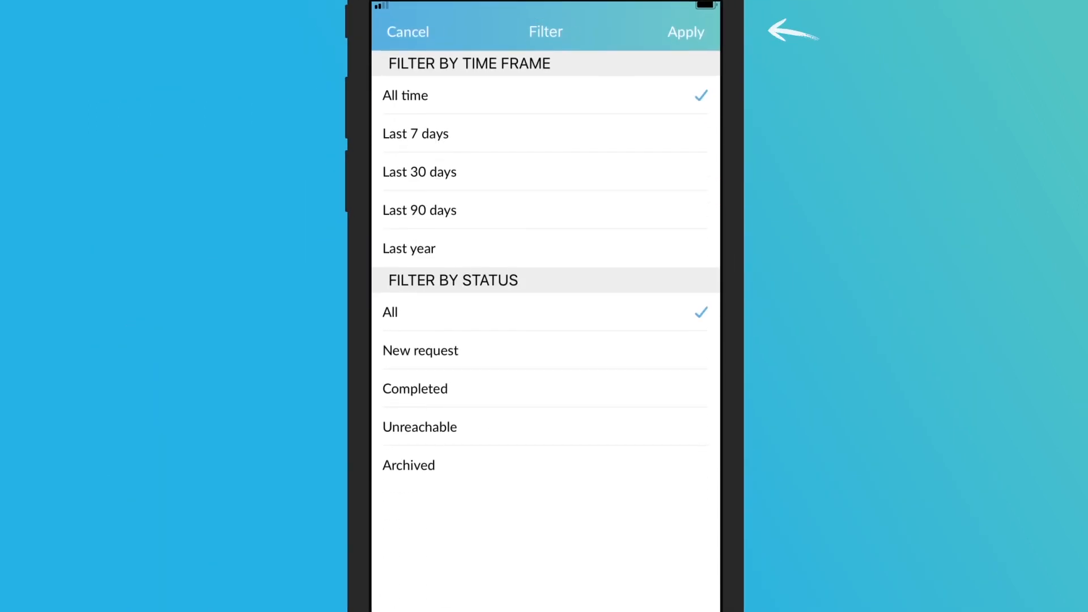
{"action": "left_click", "coordinate": [415, 133]}
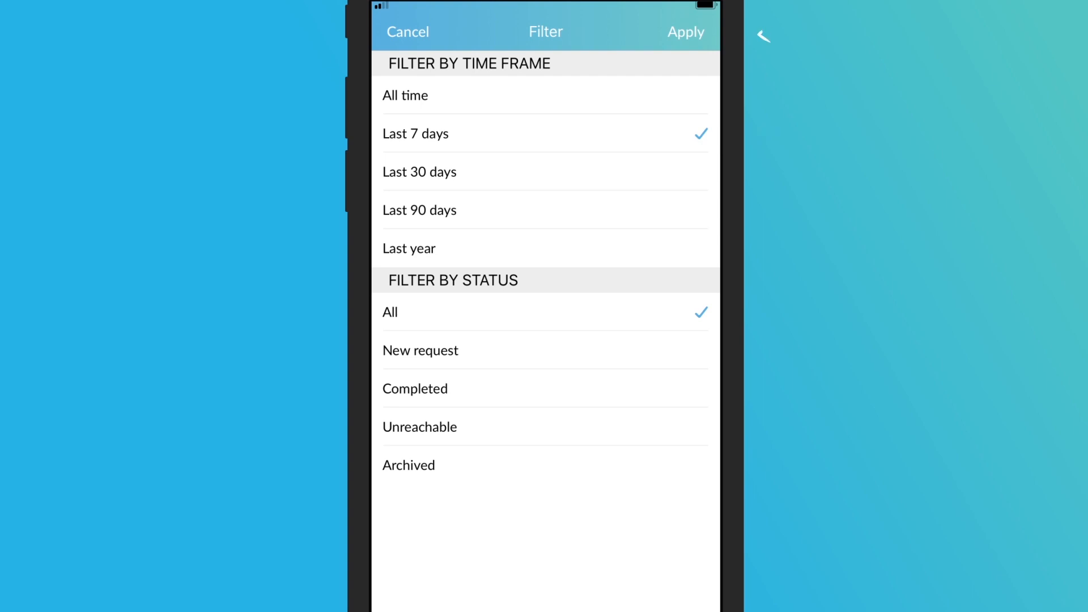
{"action": "left_click", "coordinate": [685, 32]}
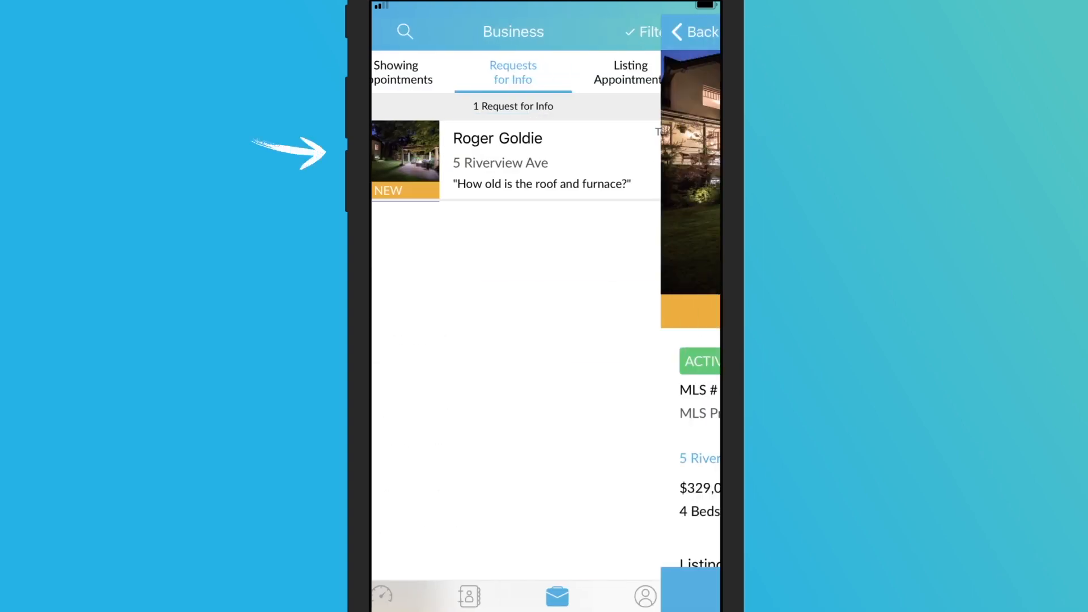
{"action": "left_click", "coordinate": [512, 160]}
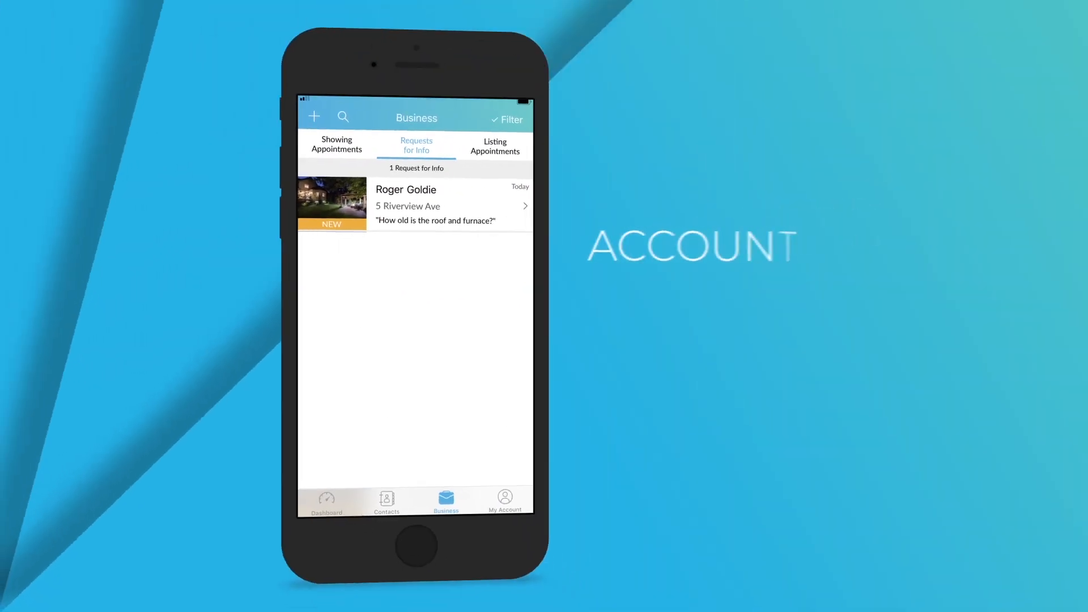
- Review the My Account menu, then return to the dashboard's 14 tasks
{"action": "left_click", "coordinate": [504, 498]}
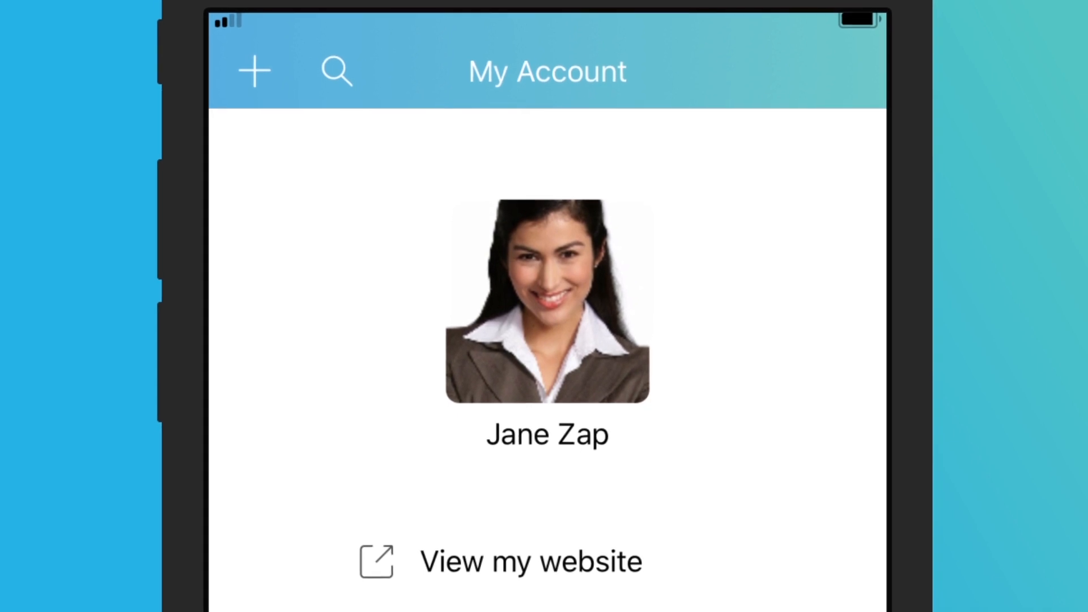
{"action": "scroll", "scroll_direction": "up", "scroll_amount": 3}
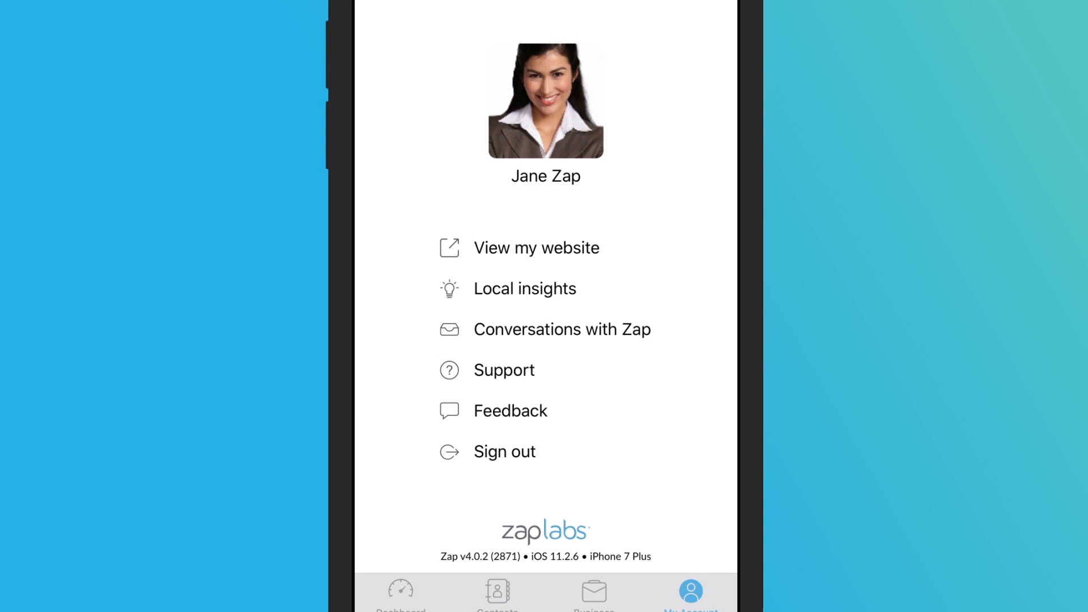
{"action": "left_click", "coordinate": [401, 591]}
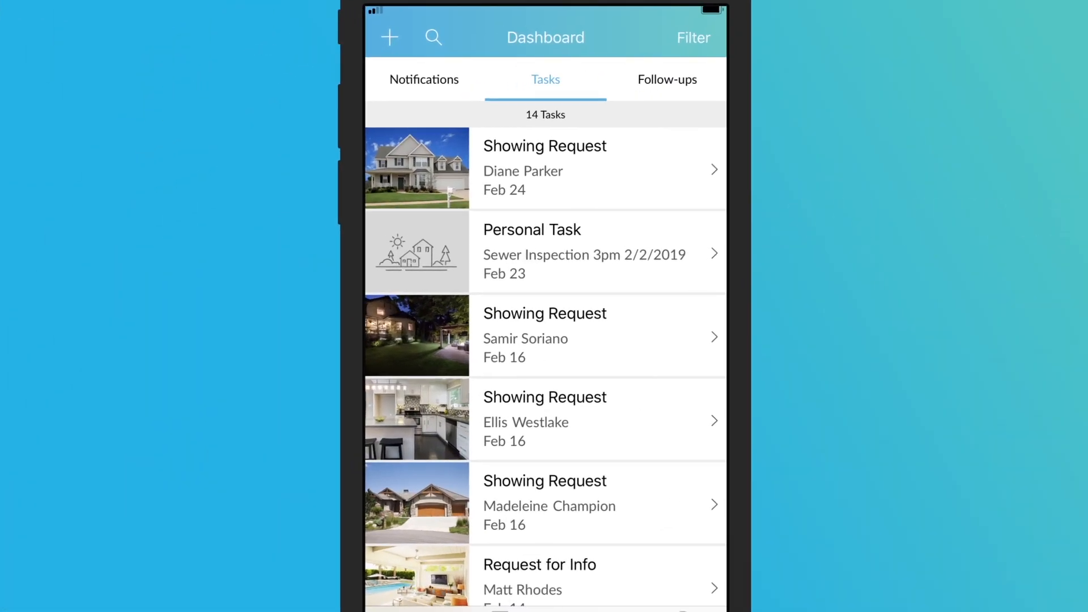
{"action": "left_click", "coordinate": [388, 37]}
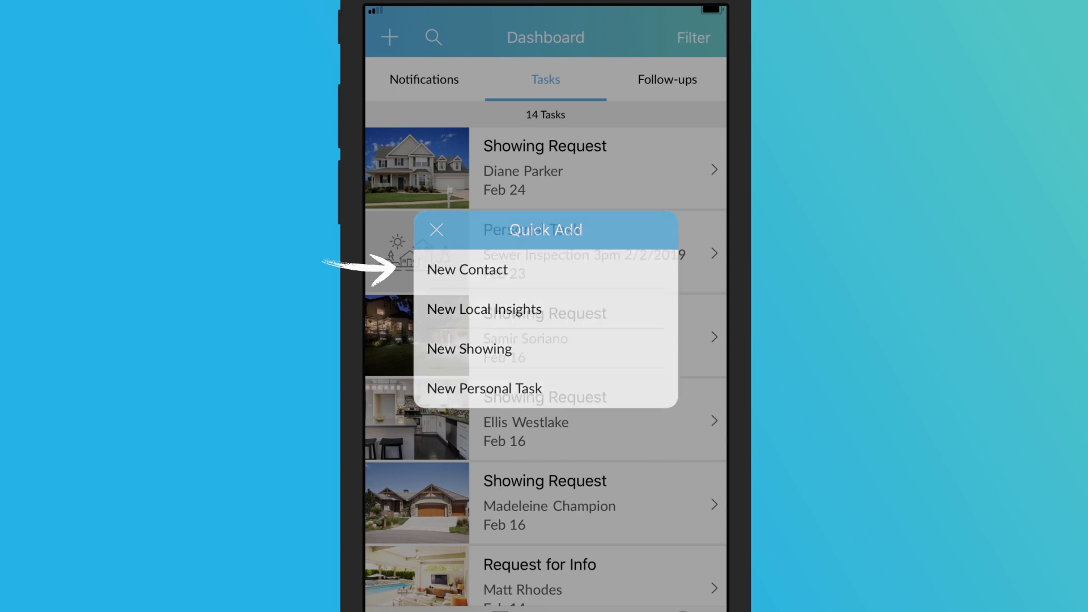
{"action": "left_click", "coordinate": [466, 269]}
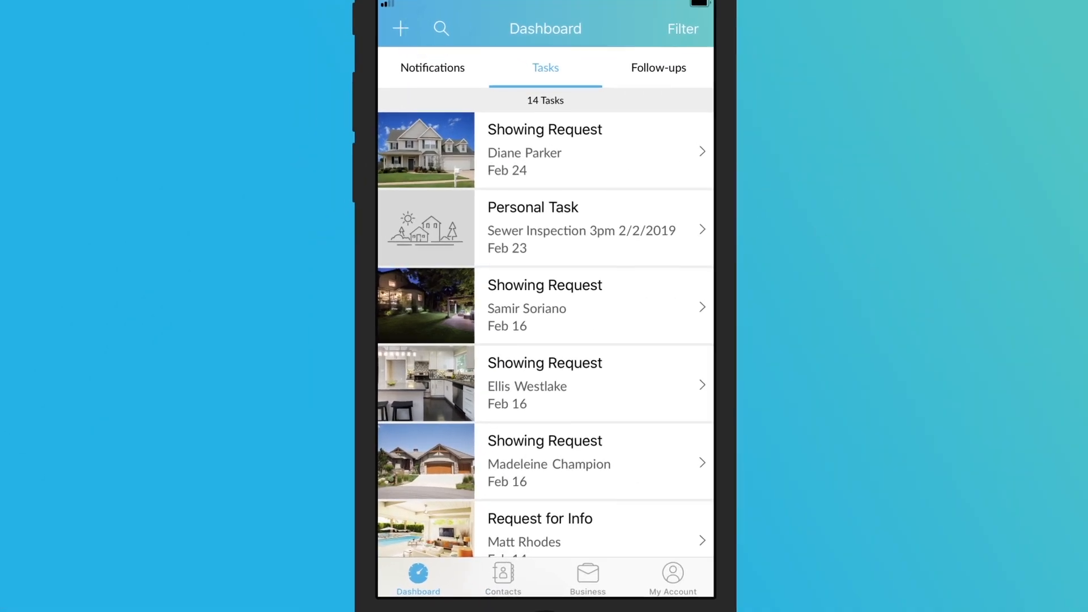
{"action": "left_click", "coordinate": [441, 28]}
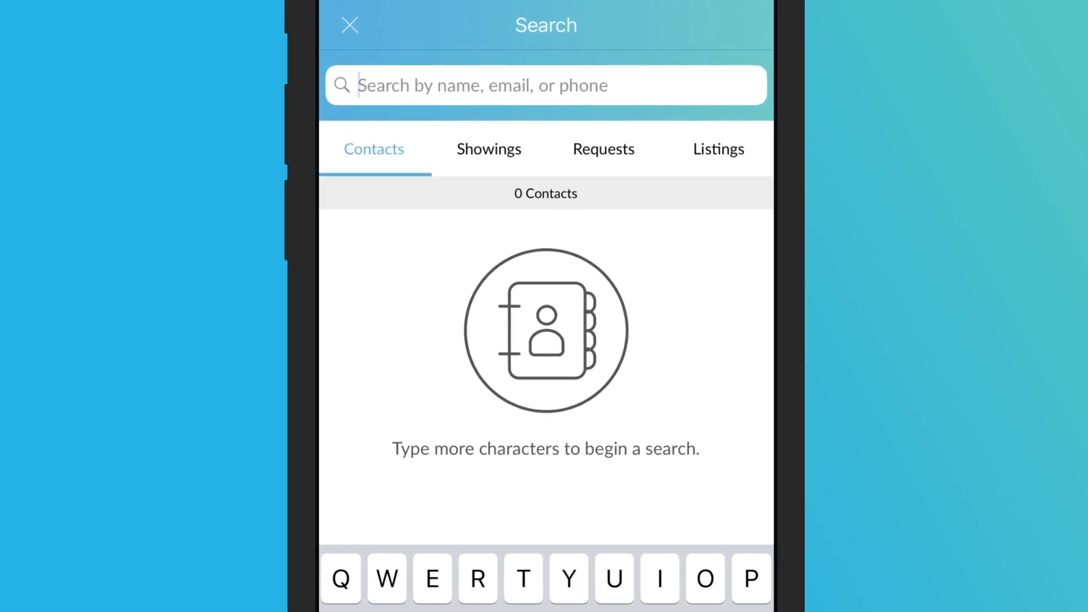
{"action": "type", "text": "Roger"}
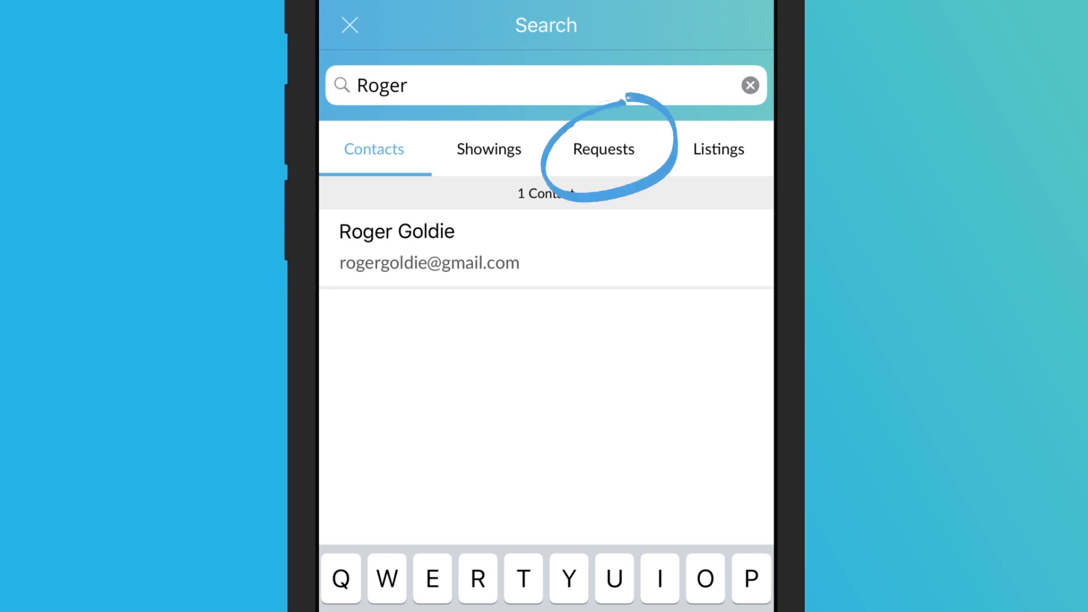
{"action": "left_click", "coordinate": [602, 148]}
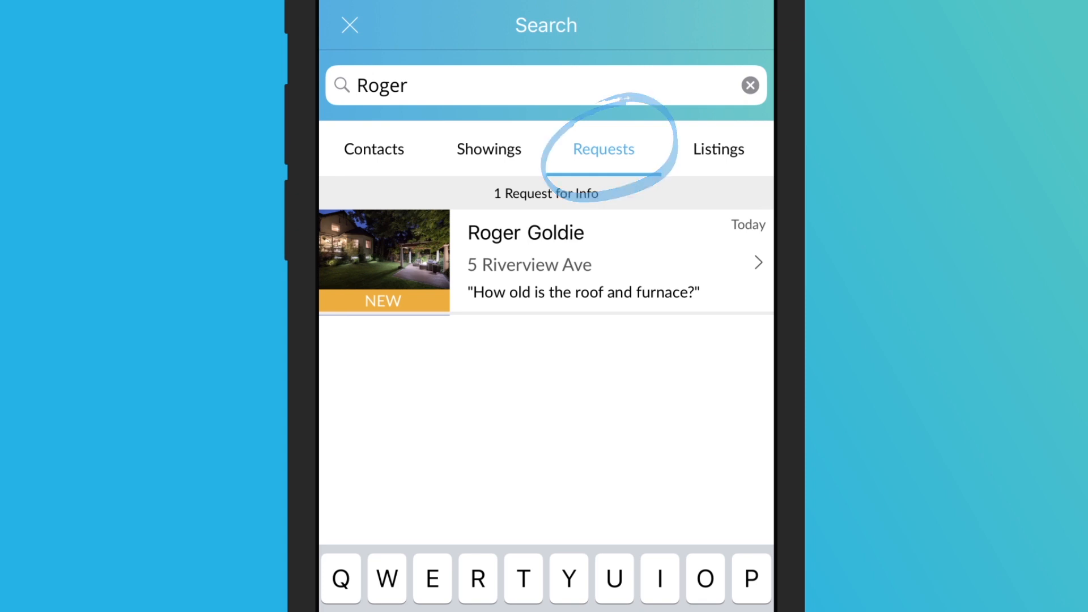